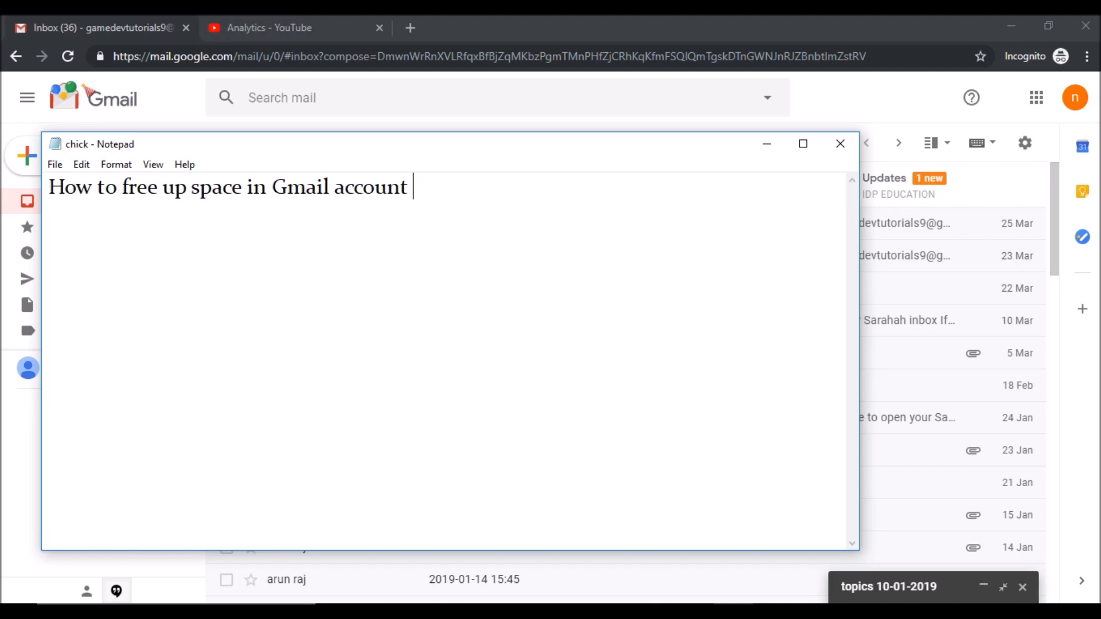
{"action": "mouse_move", "coordinate": [470, 82]}
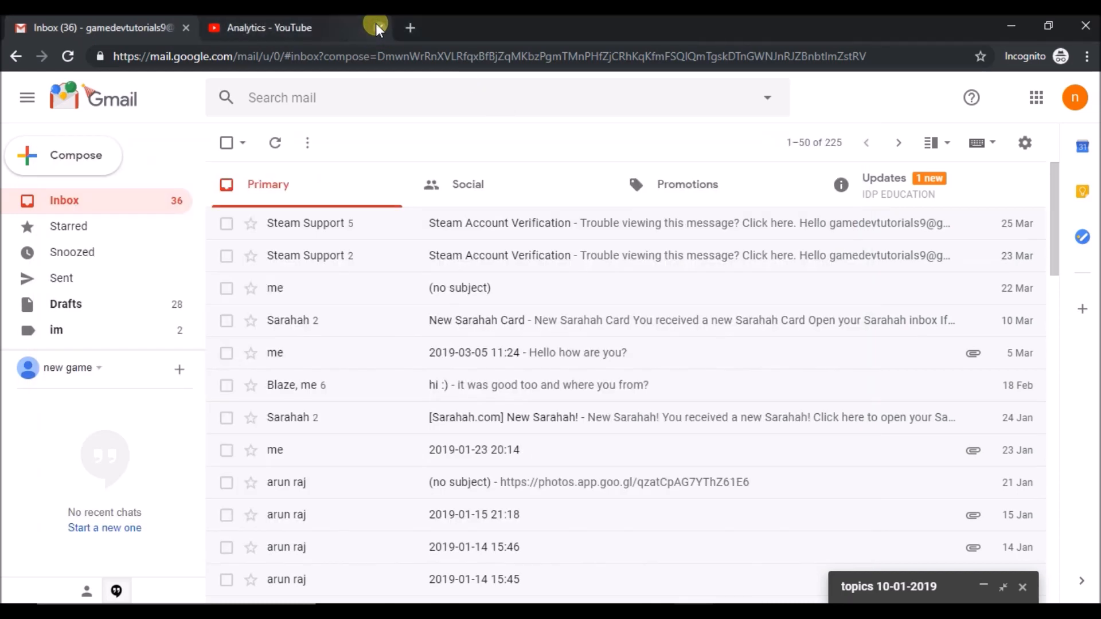
Close the YouTube Analytics browser tab, leaving only the Gmail inbox open
{"action": "left_click", "coordinate": [379, 28]}
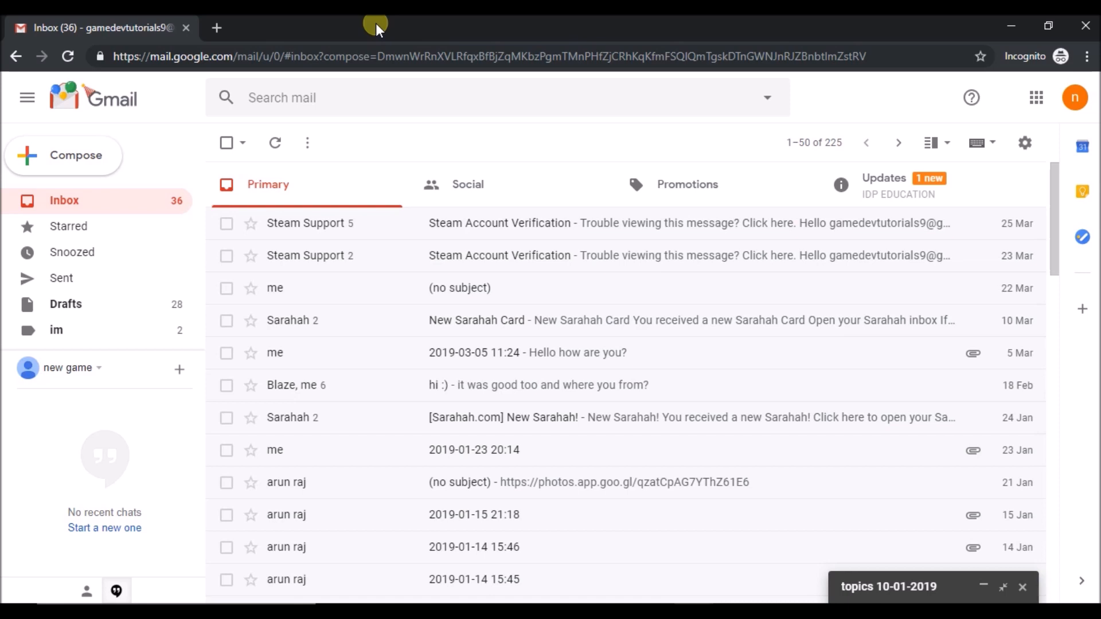
{"action": "mouse_move", "coordinate": [867, 579]}
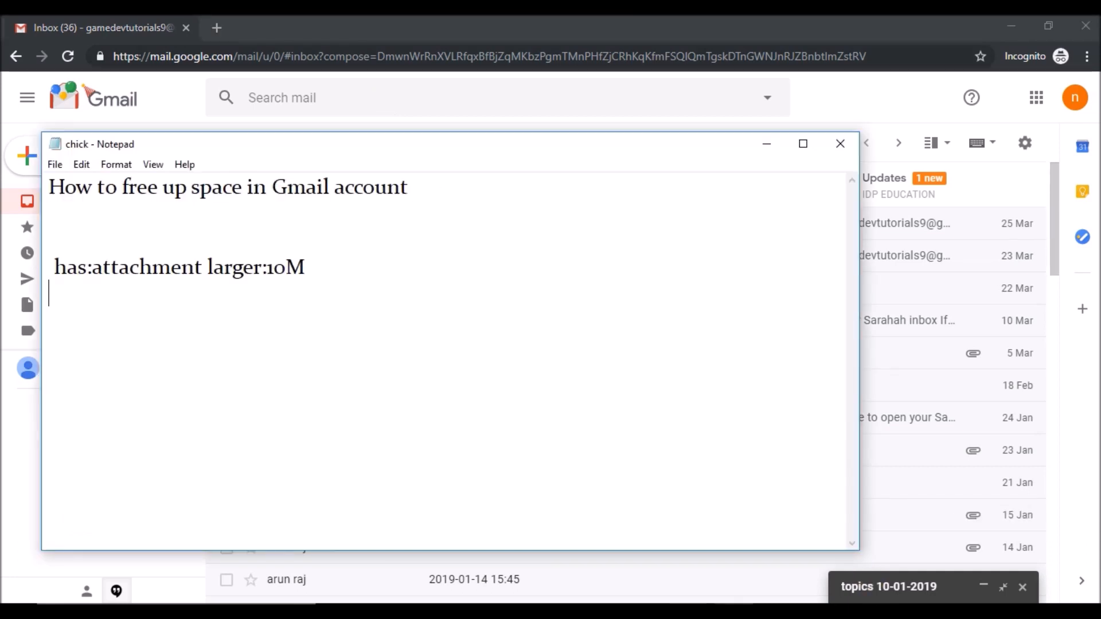
Complete the note's query as 'has:attachment larger:10Mb' and copy it from Notepad
{"action": "double_click", "coordinate": [70, 268]}
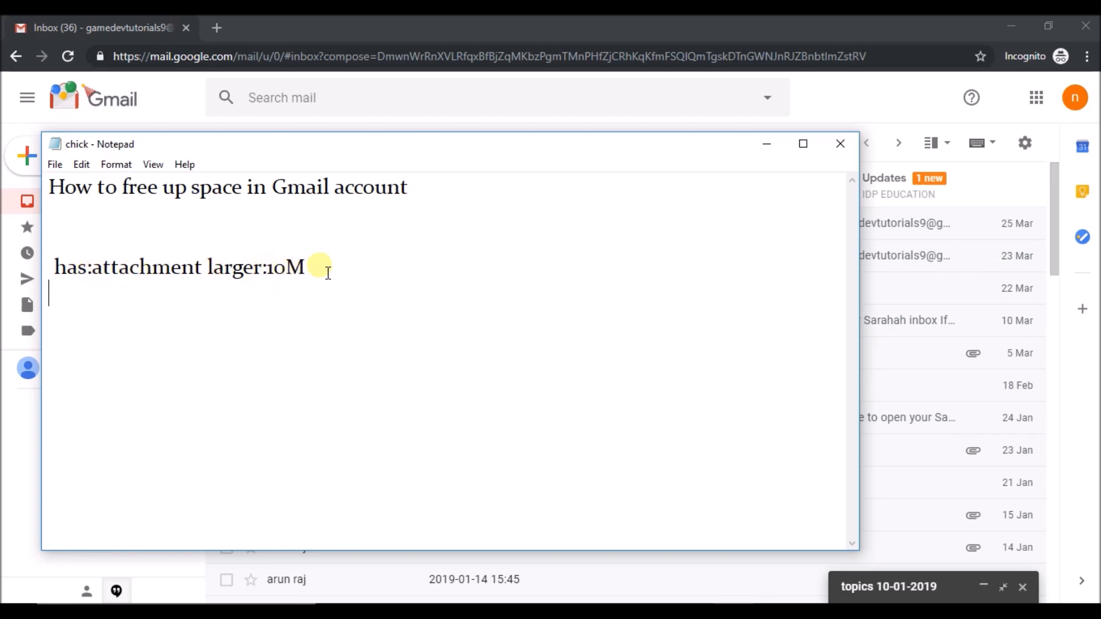
{"action": "type", "text": "b"}
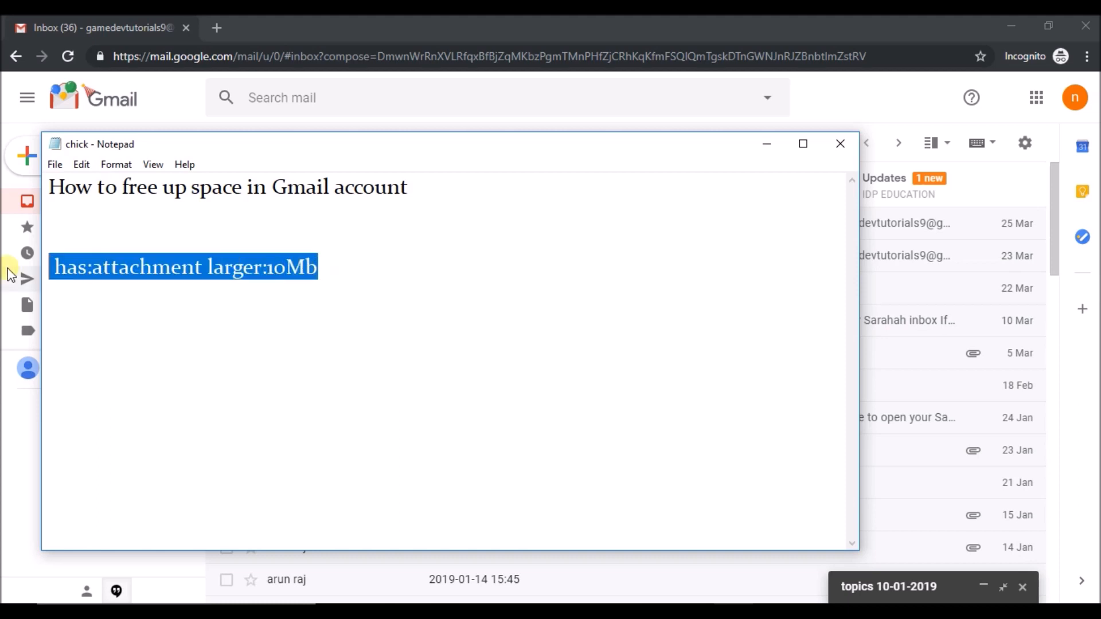
{"action": "right_click", "coordinate": [77, 266]}
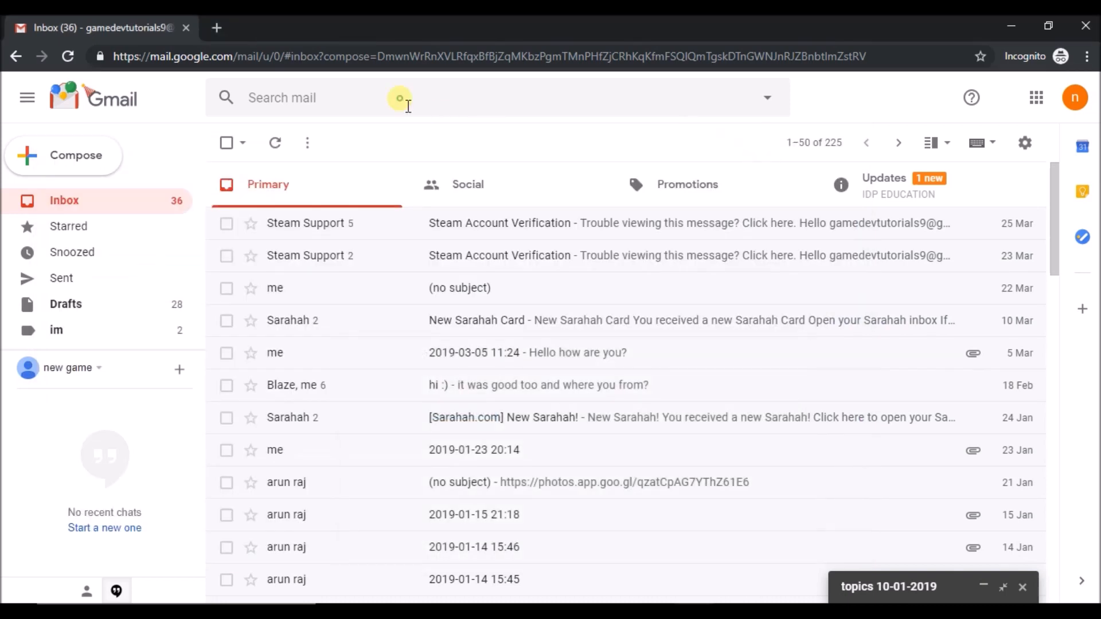
Search Gmail for 'has:attachment larger:10Mb', compare the 5Mb results, then return to 10Mb
{"action": "type", "text": "has:attachment larger:10Mb"}
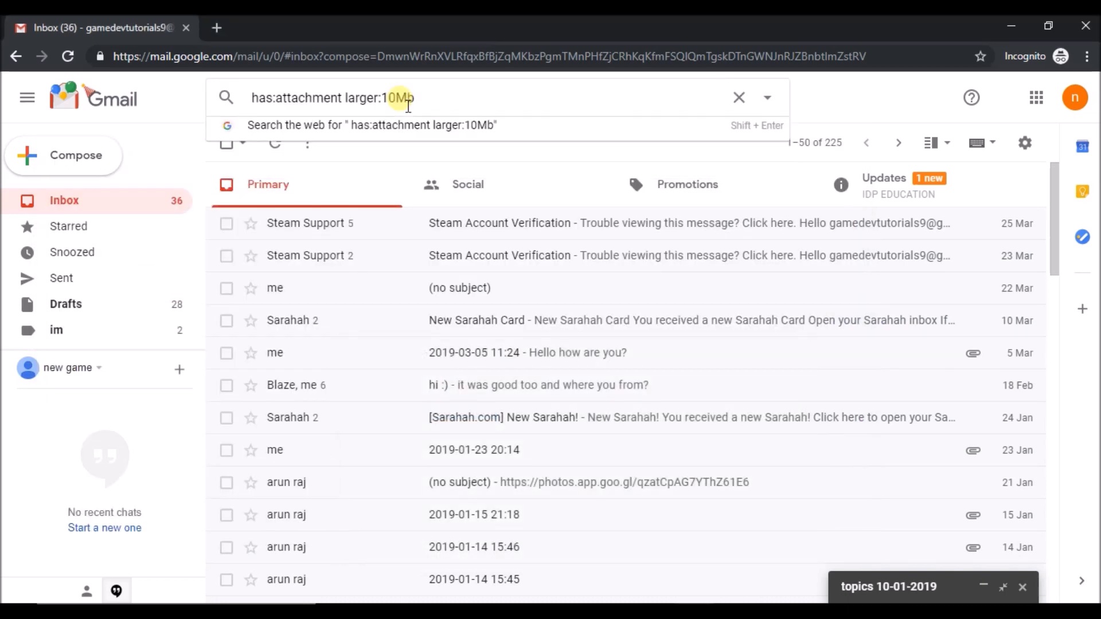
{"action": "key", "text": "Enter"}
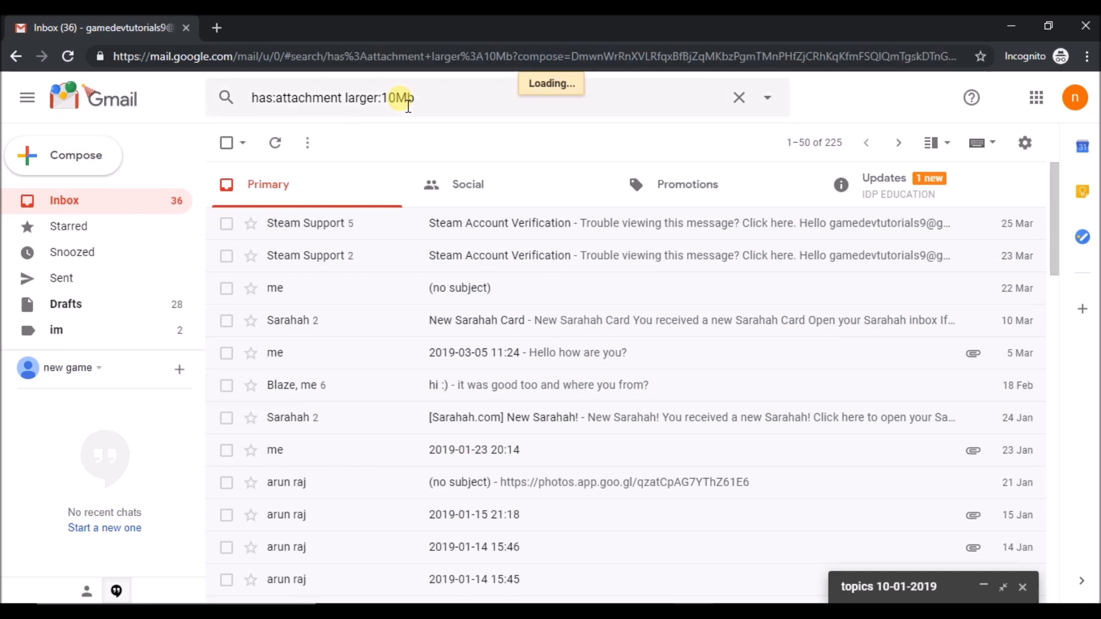
{"action": "key", "text": "Enter"}
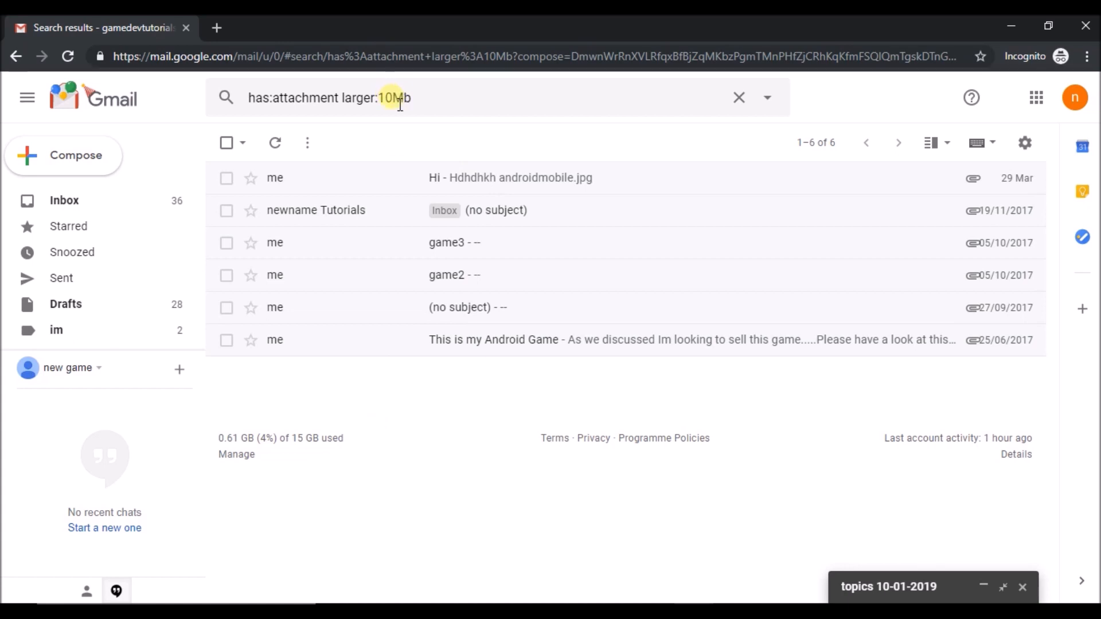
{"action": "key", "text": "Backspace"}
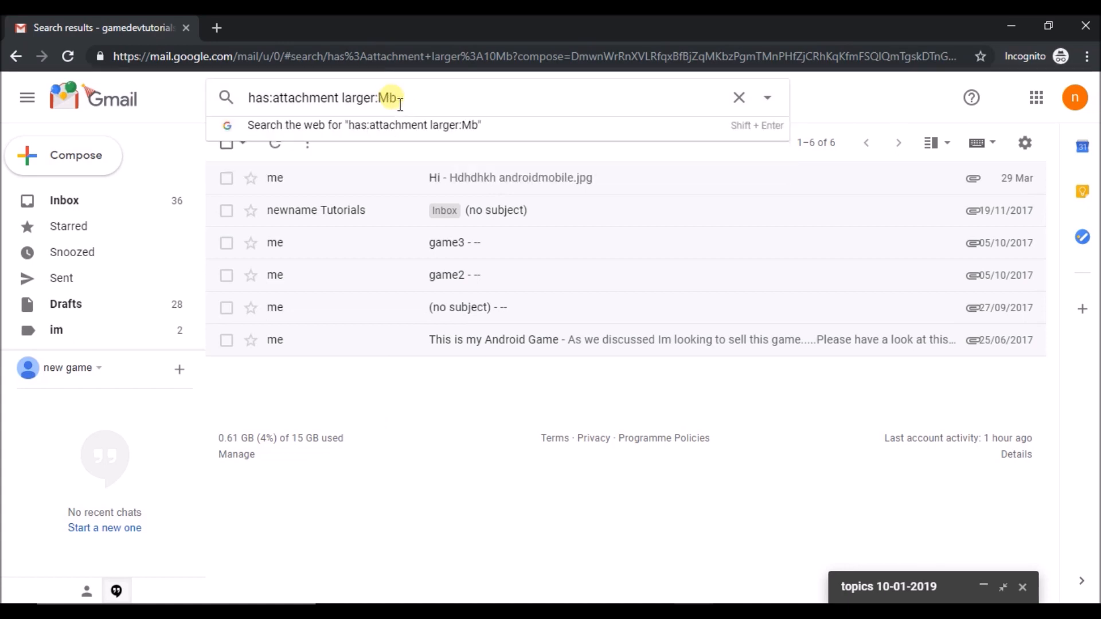
{"action": "type", "text": "5"}
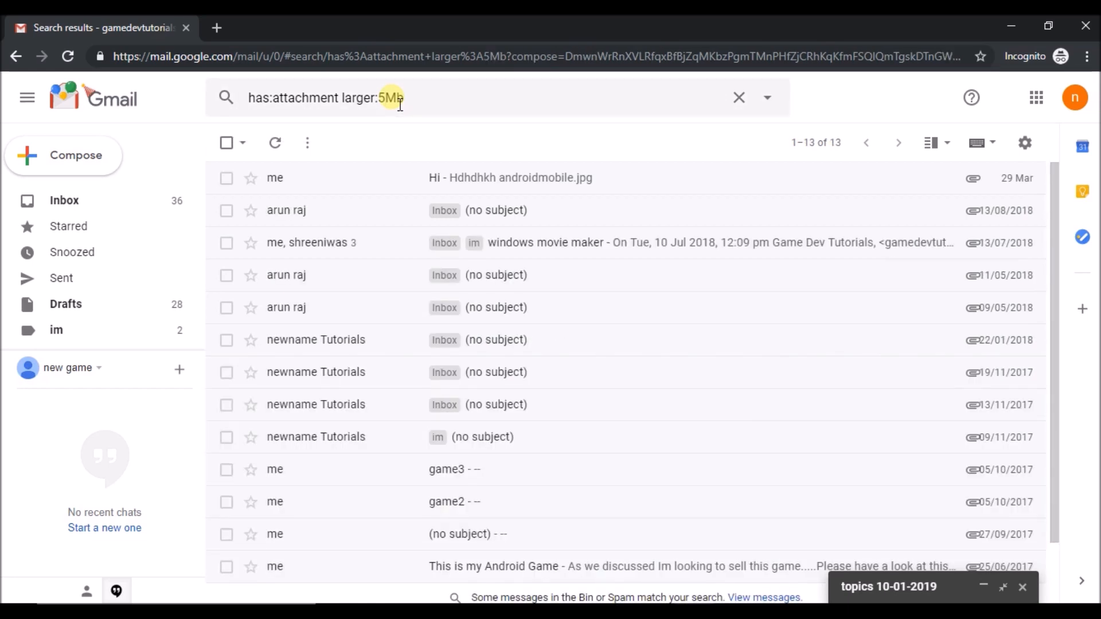
{"action": "left_click", "coordinate": [390, 98]}
{"action": "type", "text": "10"}
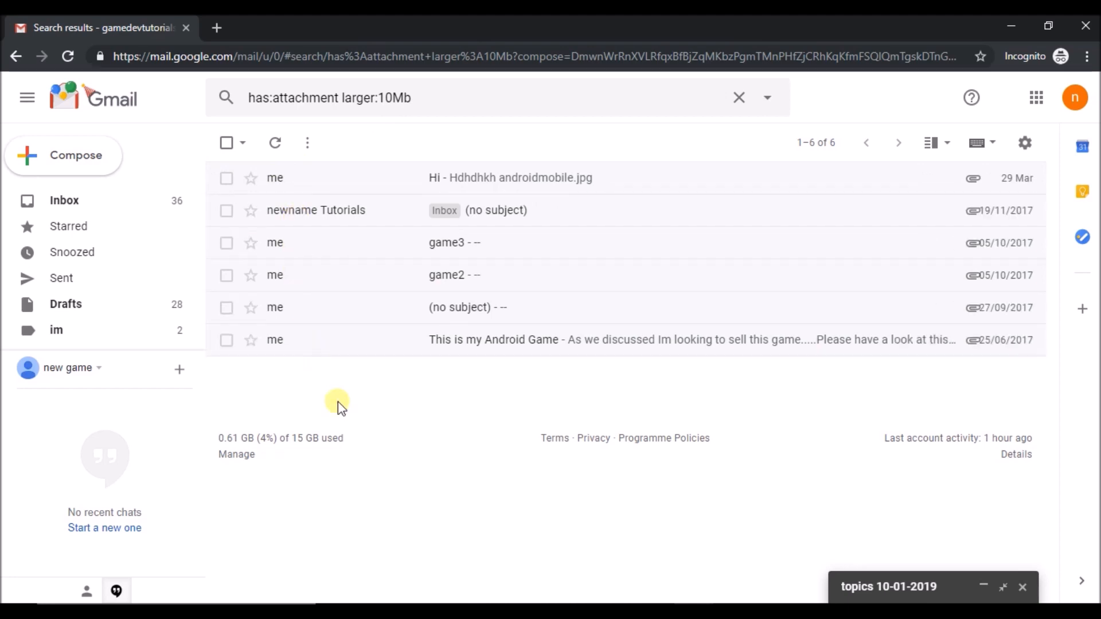
{"action": "mouse_move", "coordinate": [496, 350]}
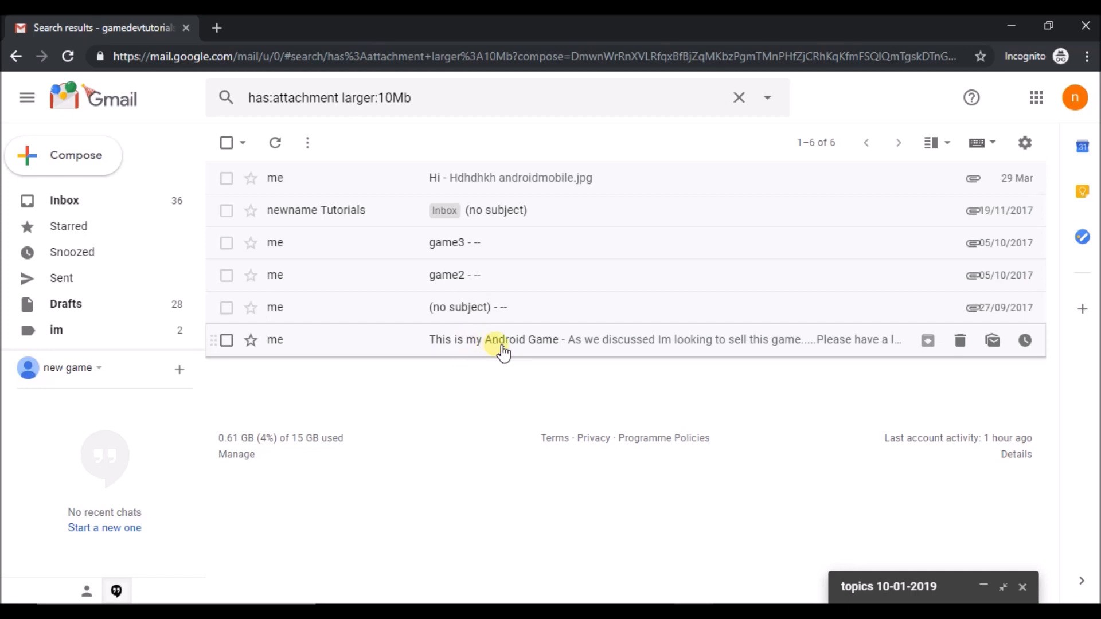
{"action": "left_click", "coordinate": [495, 339]}
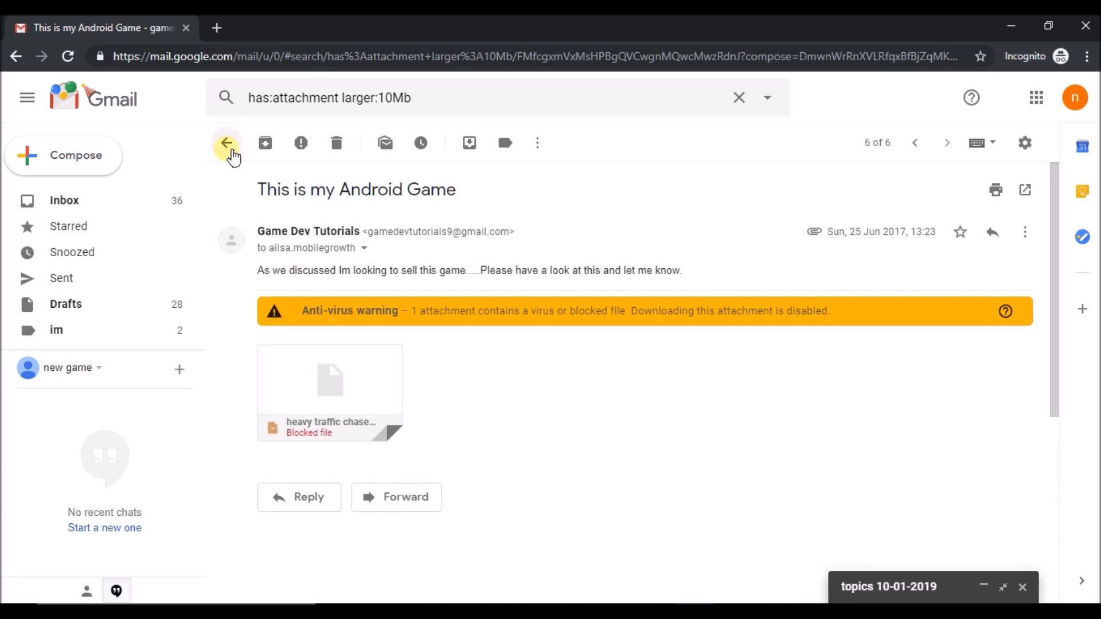
{"action": "left_click", "coordinate": [226, 143]}
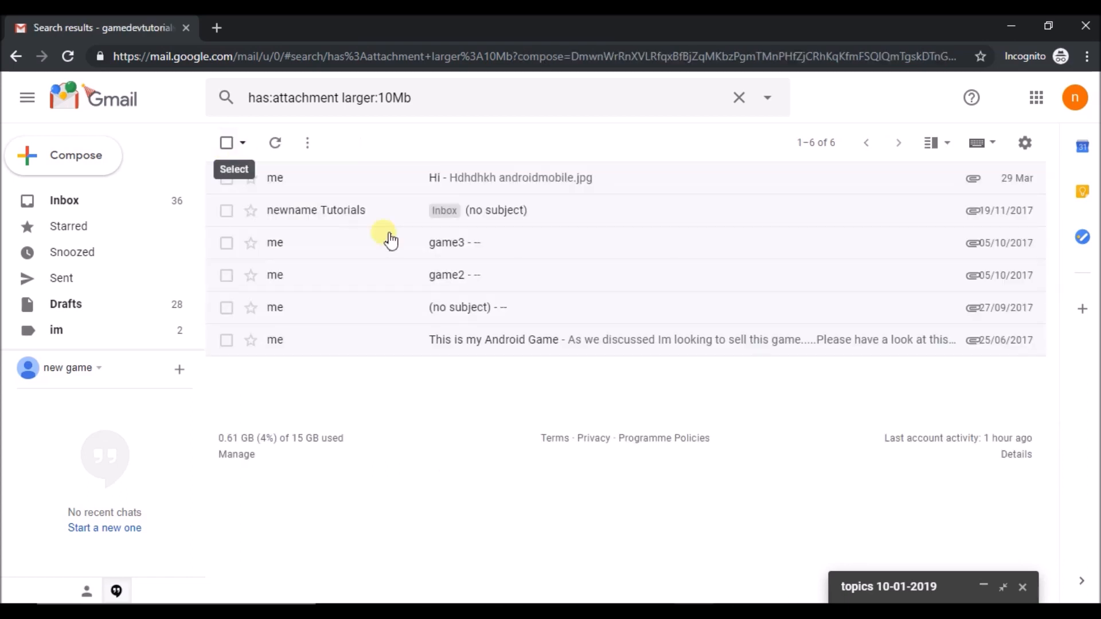
{"action": "left_click", "coordinate": [466, 307]}
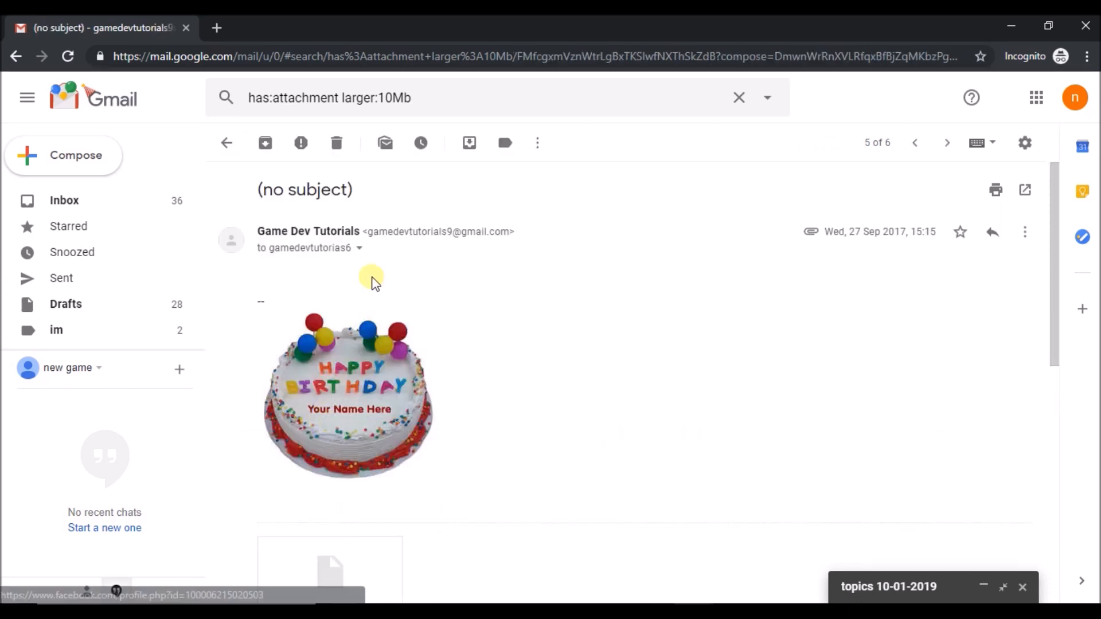
{"action": "left_click", "coordinate": [226, 143]}
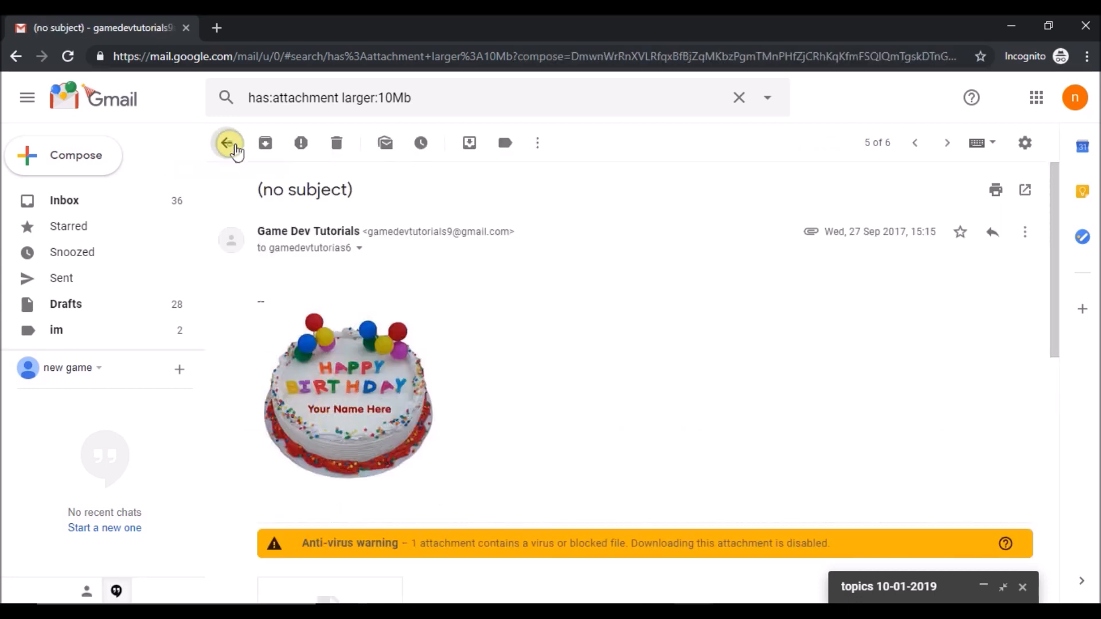
{"action": "left_click", "coordinate": [226, 143]}
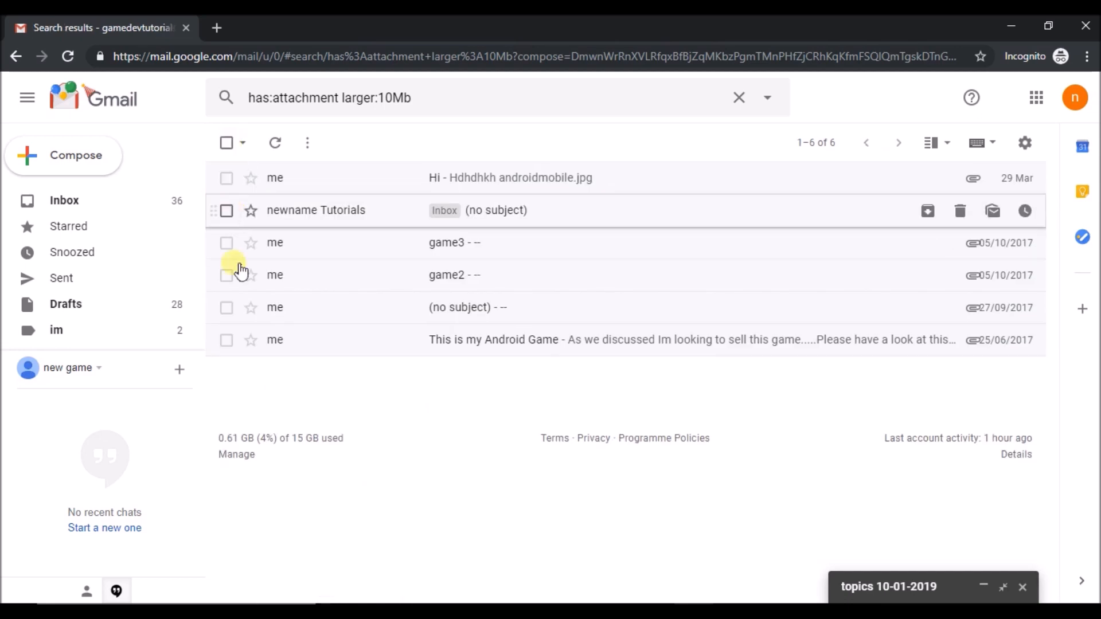
Delete the Inbox (no subject) conversation, then expand More and scroll the sidebar to Bin
{"action": "left_click", "coordinate": [225, 210]}
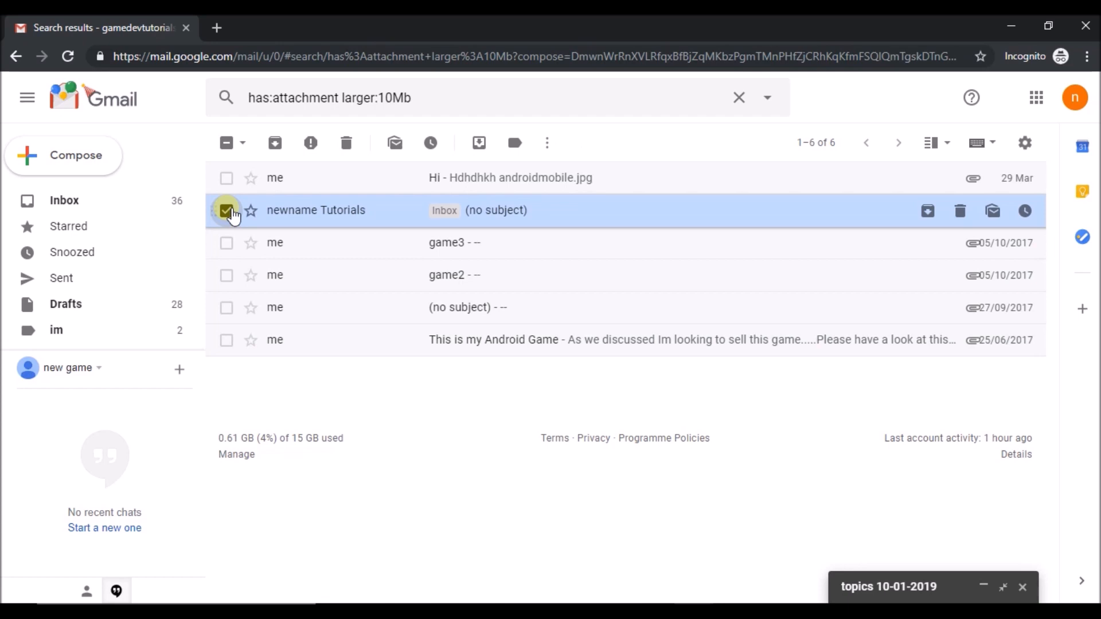
{"action": "mouse_move", "coordinate": [344, 143]}
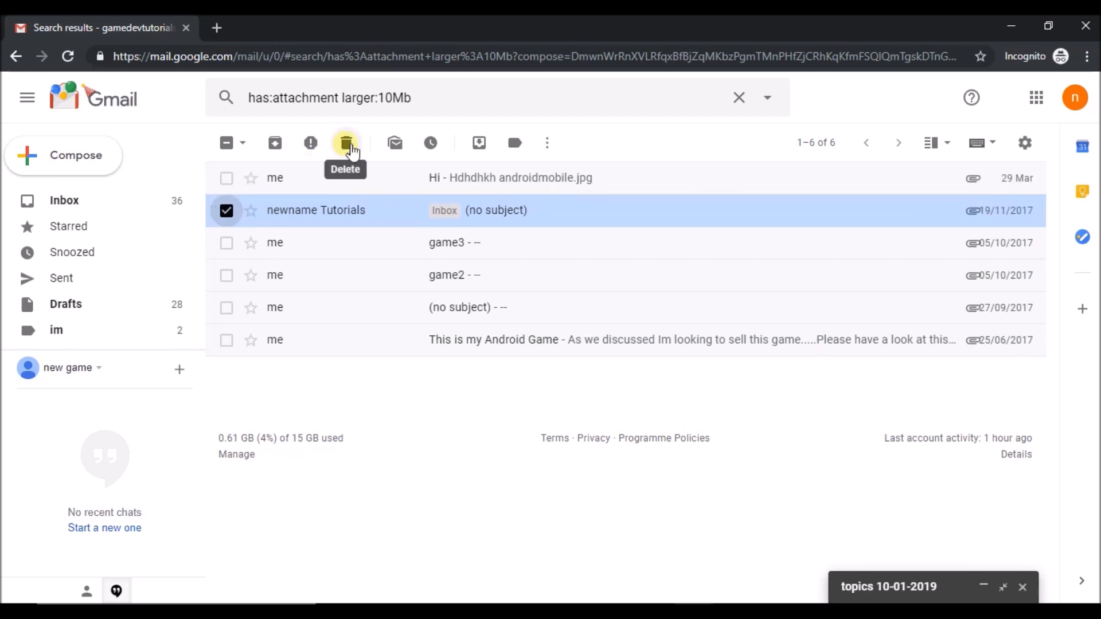
{"action": "left_click", "coordinate": [344, 143]}
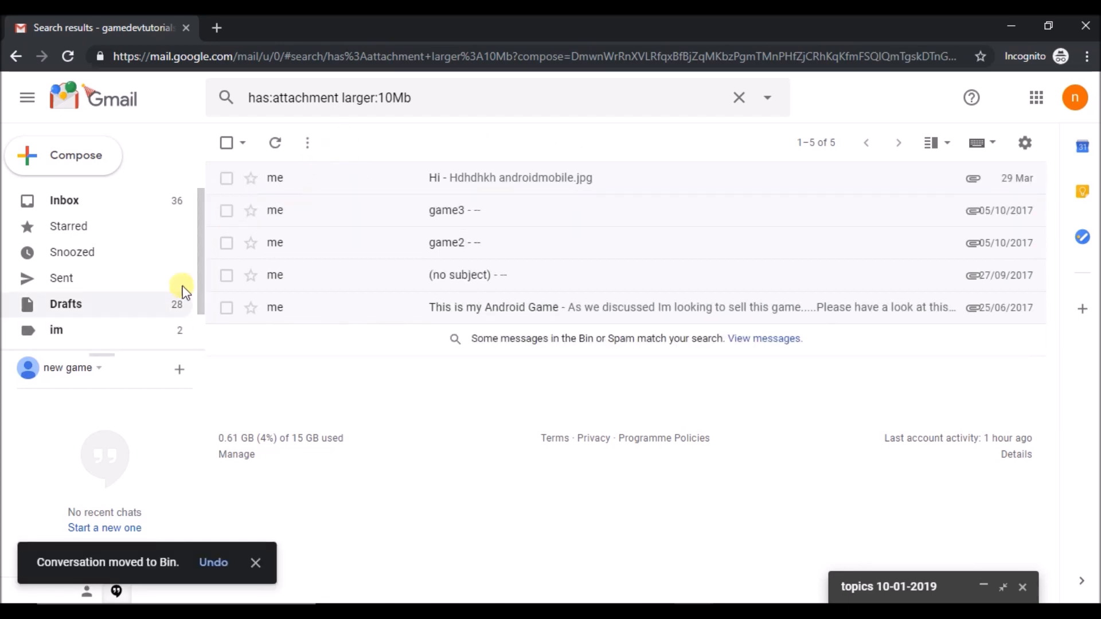
{"action": "scroll", "scroll_direction": "down", "scroll_amount": 3}
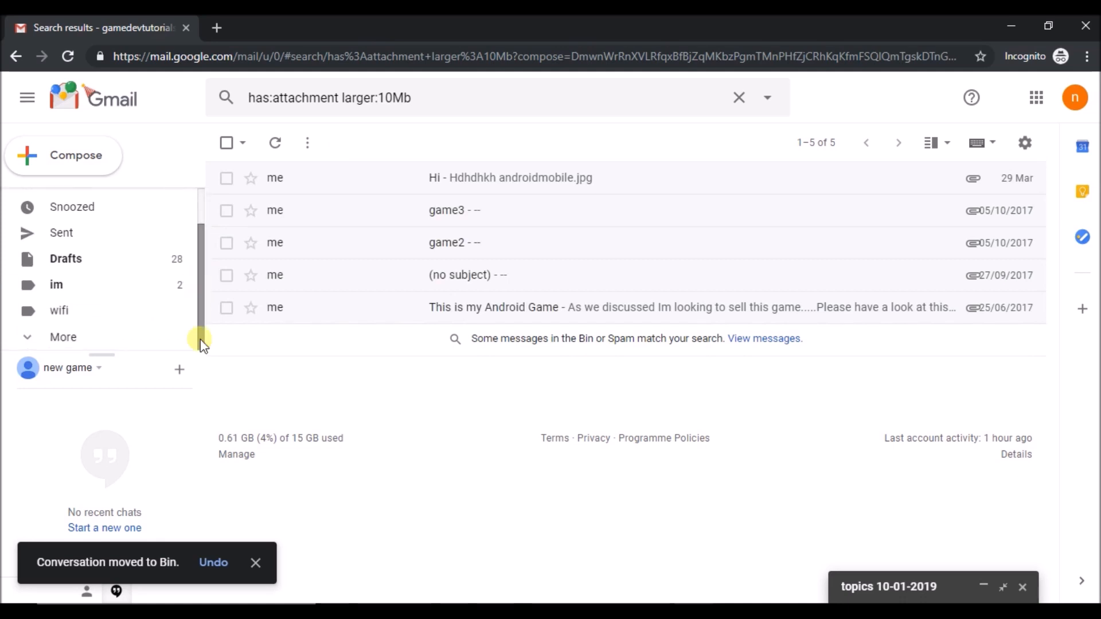
{"action": "left_click", "coordinate": [63, 337]}
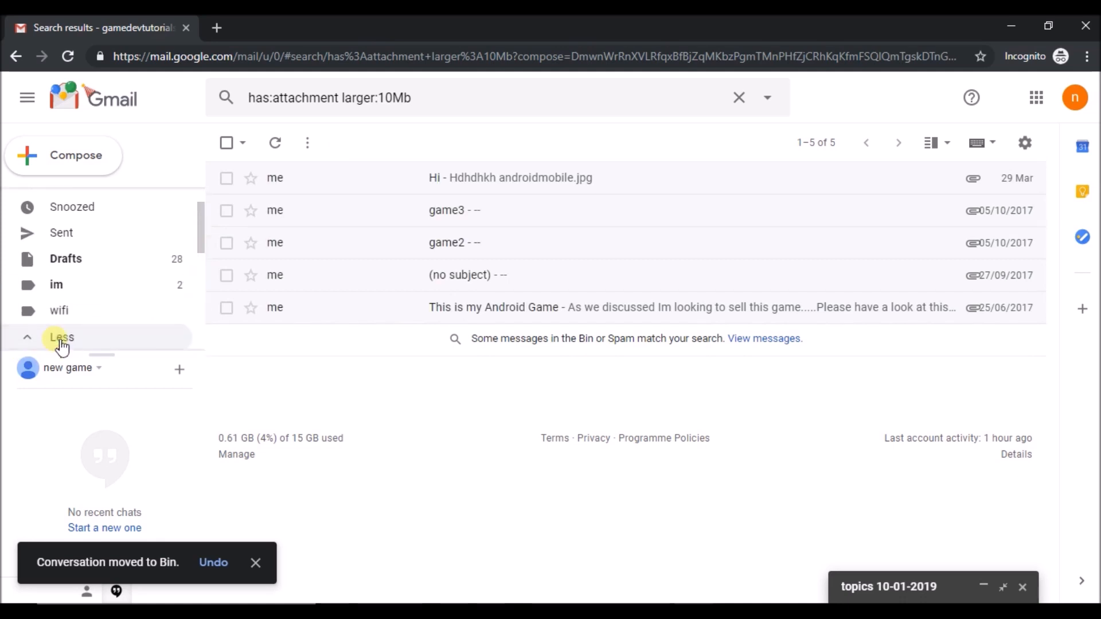
{"action": "scroll", "scroll_direction": "down", "scroll_amount": 3}
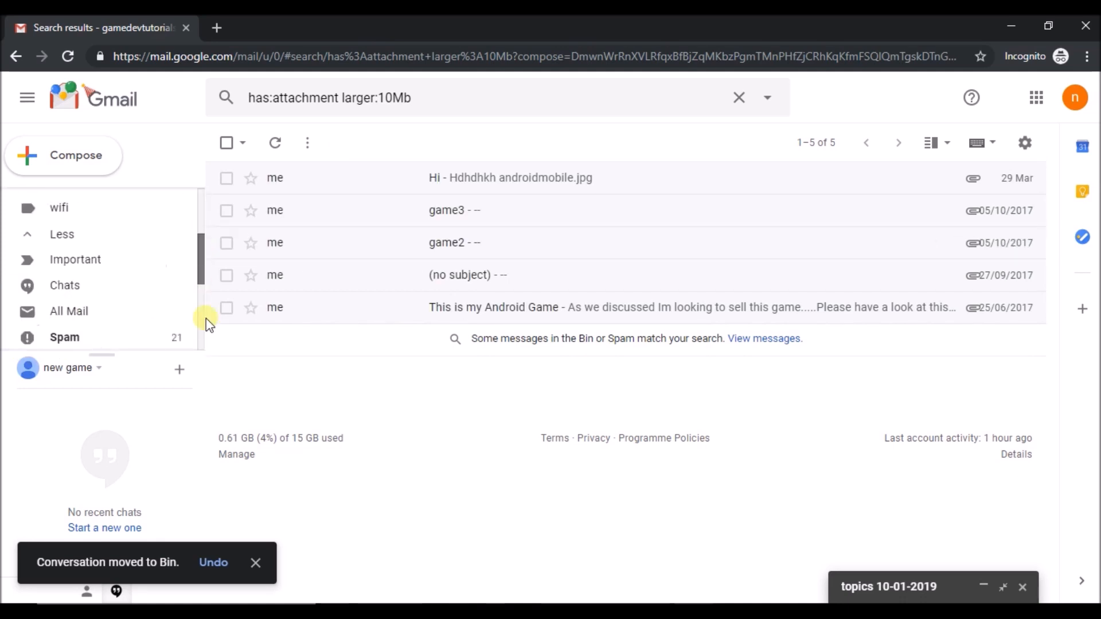
{"action": "scroll", "scroll_direction": "down", "scroll_amount": 3}
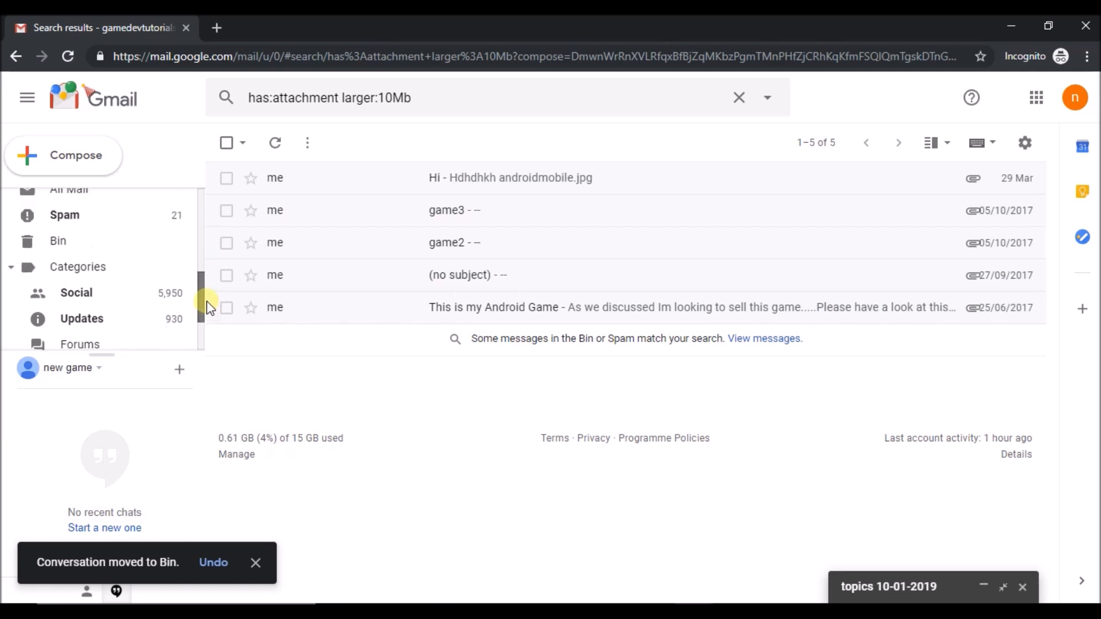
{"action": "scroll", "scroll_direction": "down", "scroll_amount": 3}
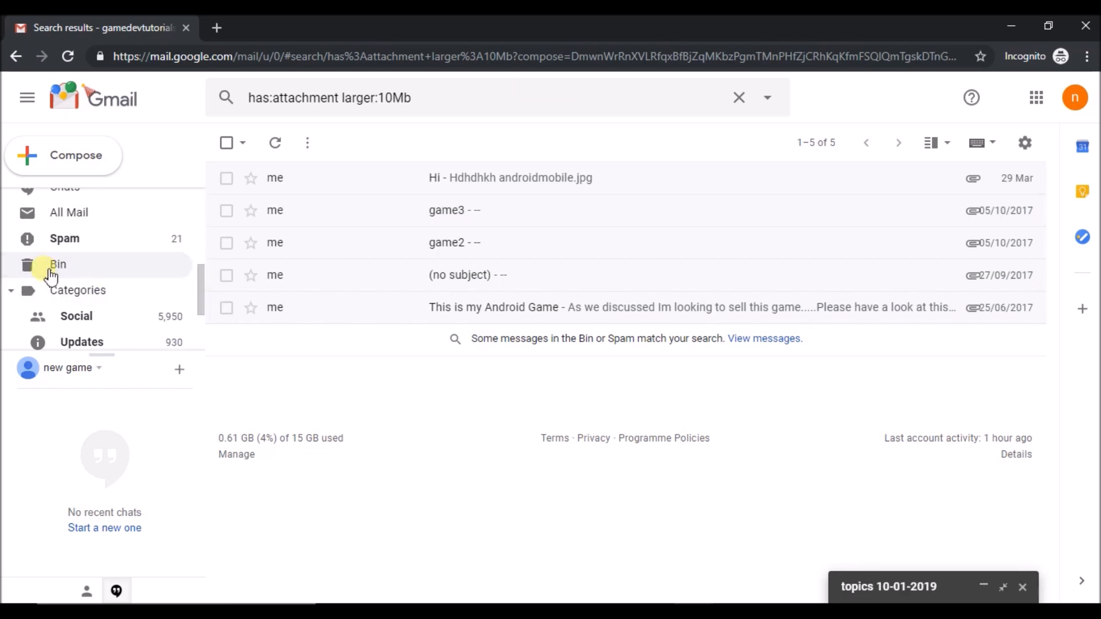
Open the Bin, select all 19 conversations and delete them forever
{"action": "left_click", "coordinate": [57, 264]}
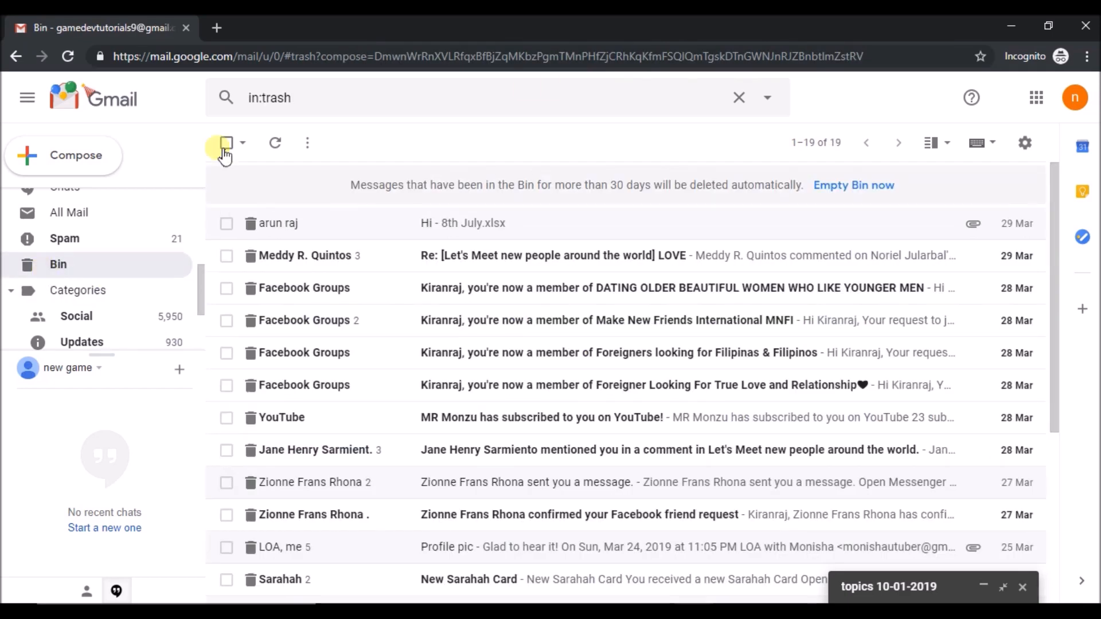
{"action": "left_click", "coordinate": [225, 143]}
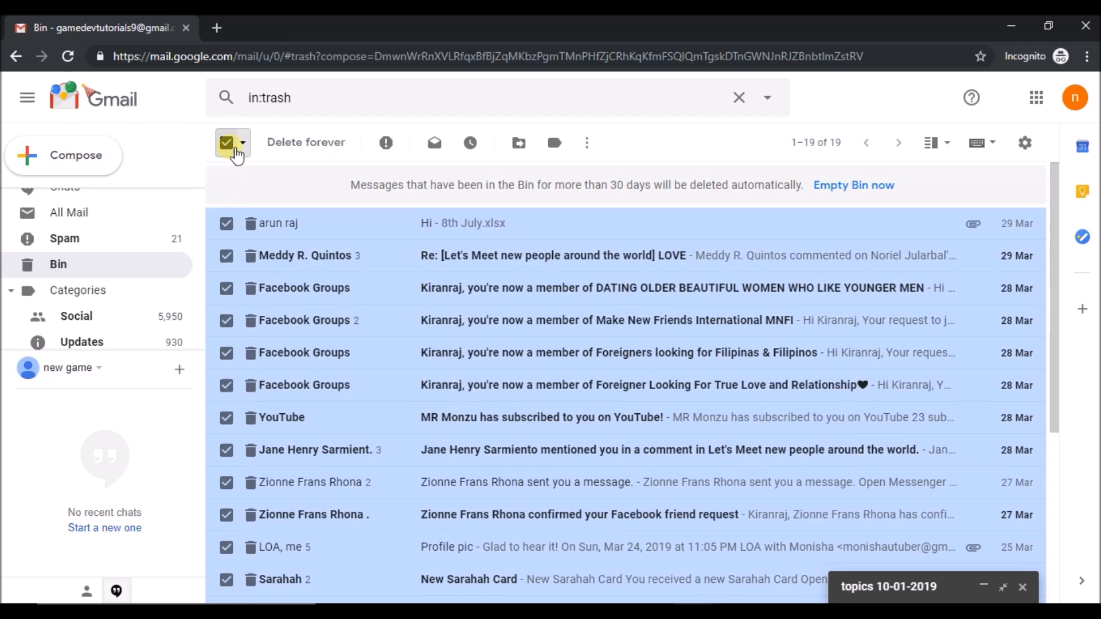
{"action": "left_click", "coordinate": [305, 142]}
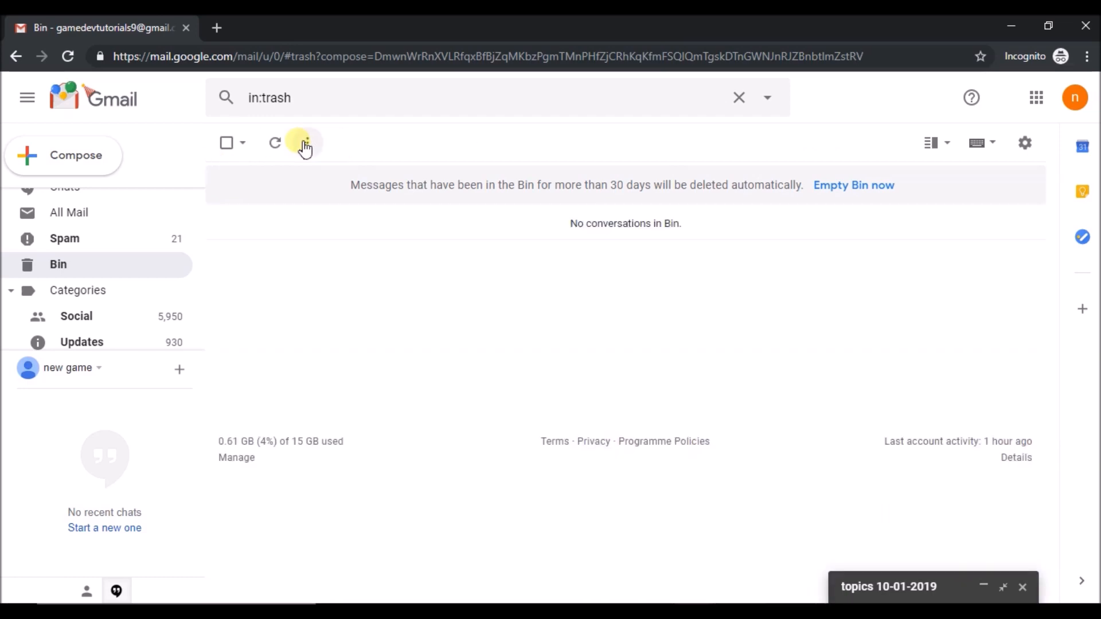